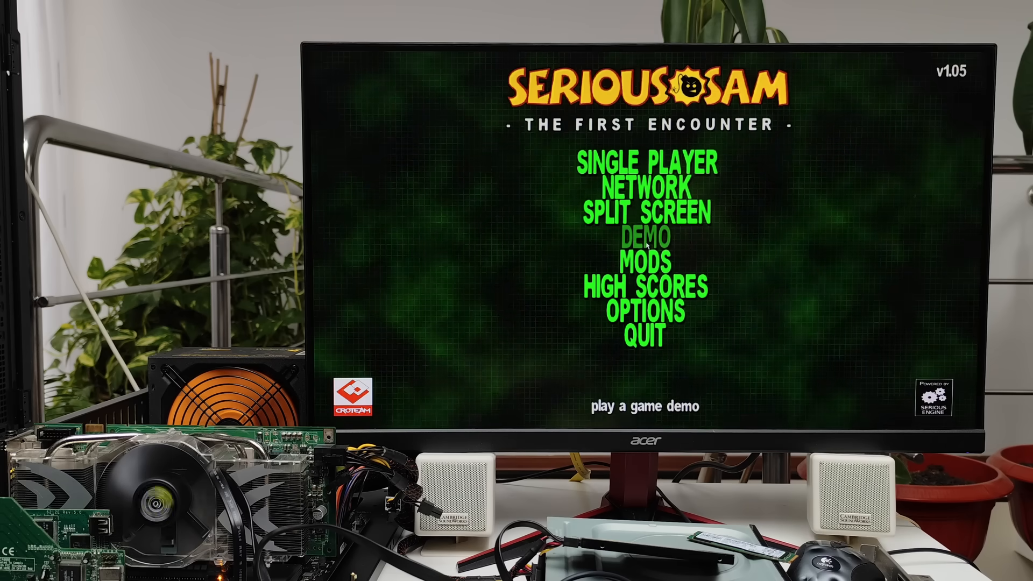
Step: Load and play the auto-demo0001 recording from the Play Demo list
left_click(643, 237)
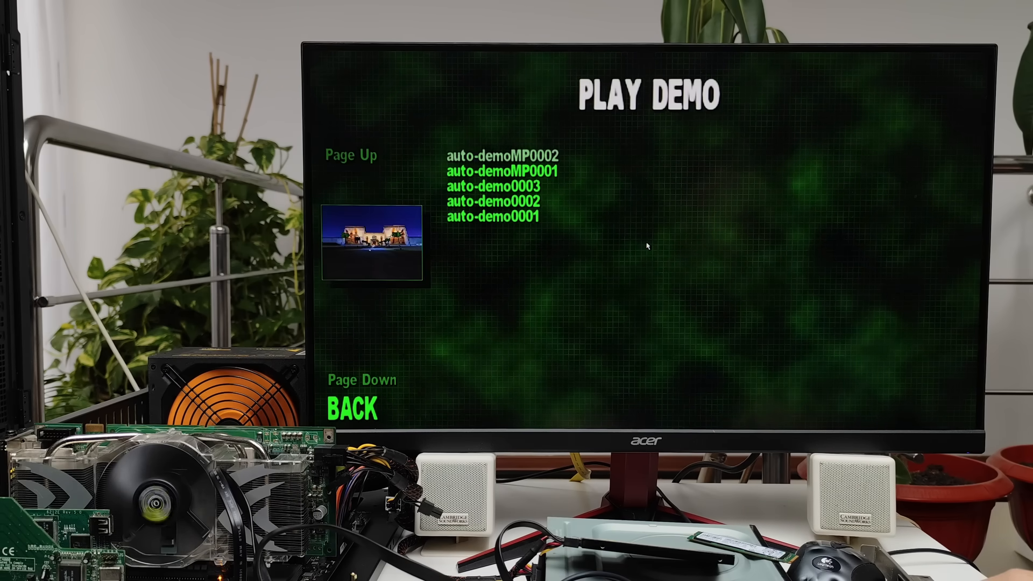
key("down")
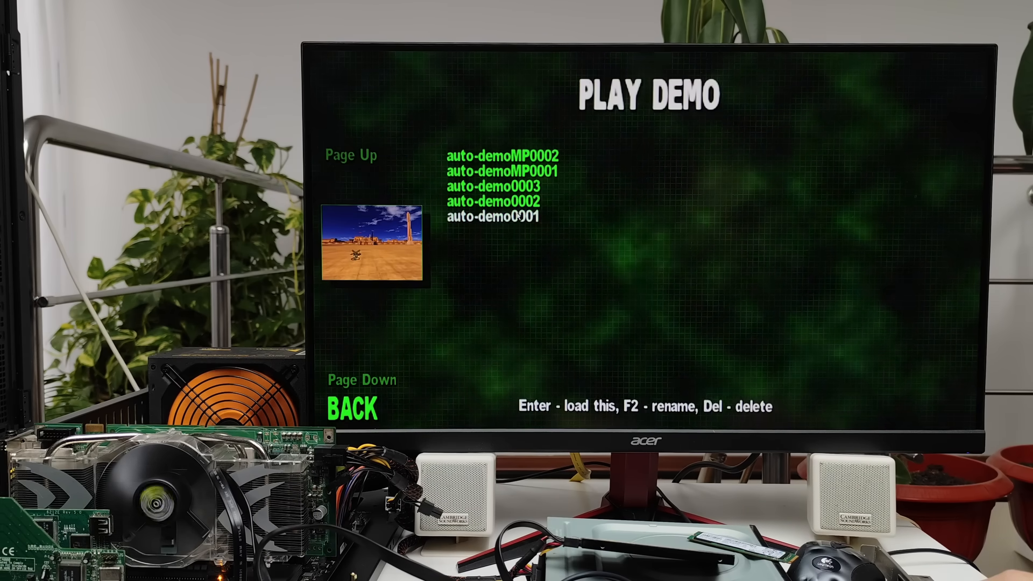
key("enter")
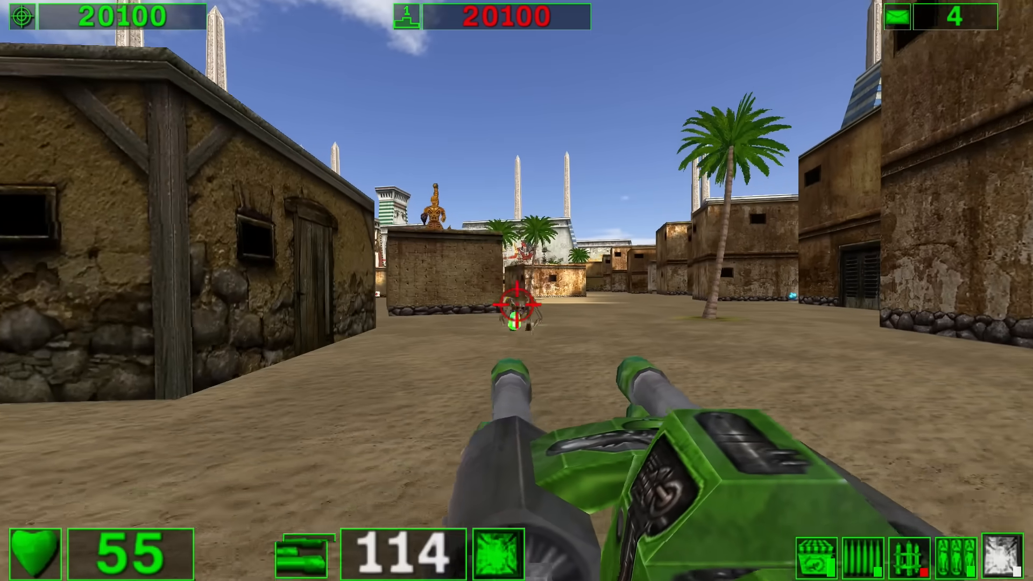
left_click(516, 305)
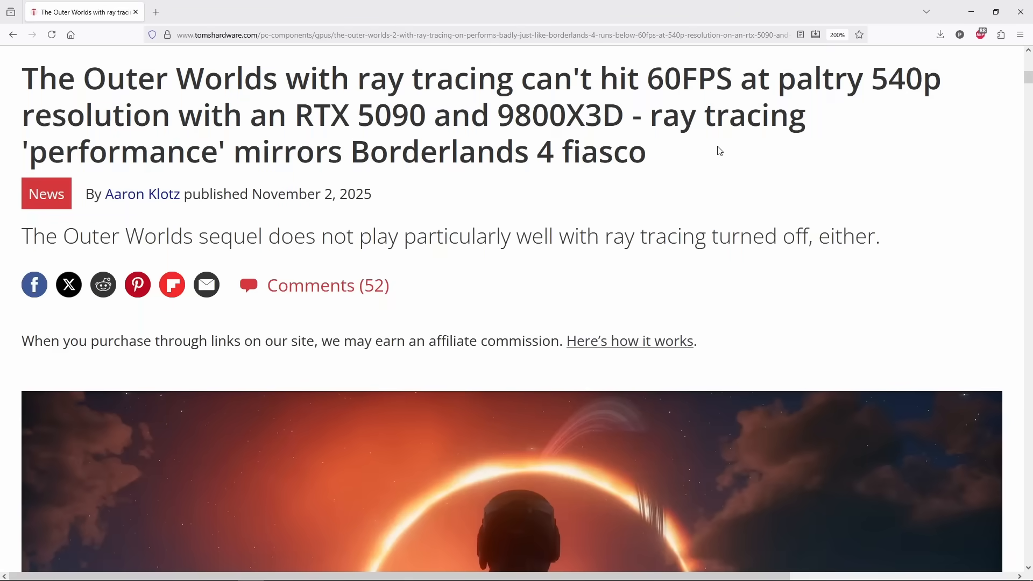
Step: Scroll the ray tracing article down to its embedded YouTube performance video
scroll("down", 3)
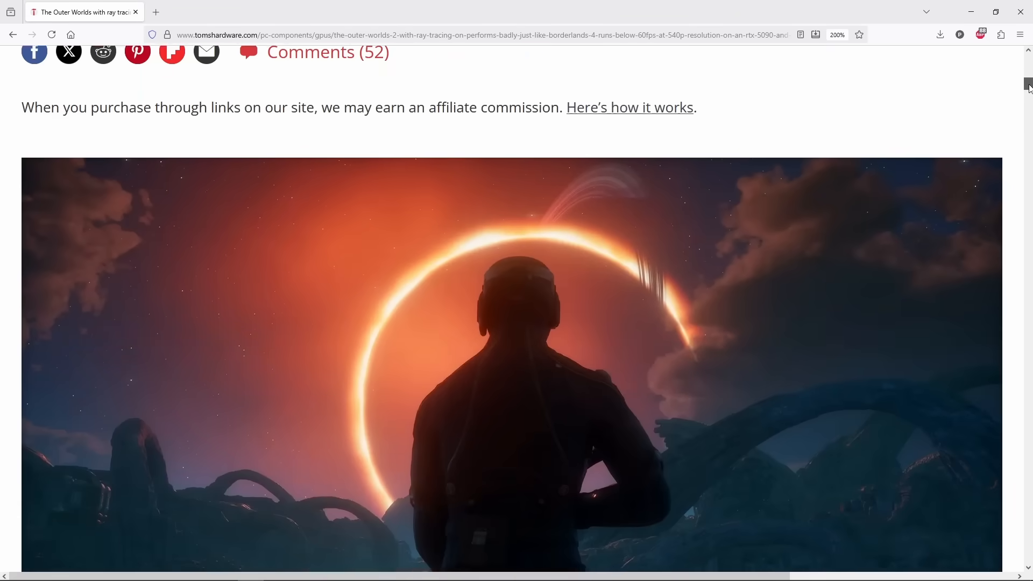
scroll("down", 3)
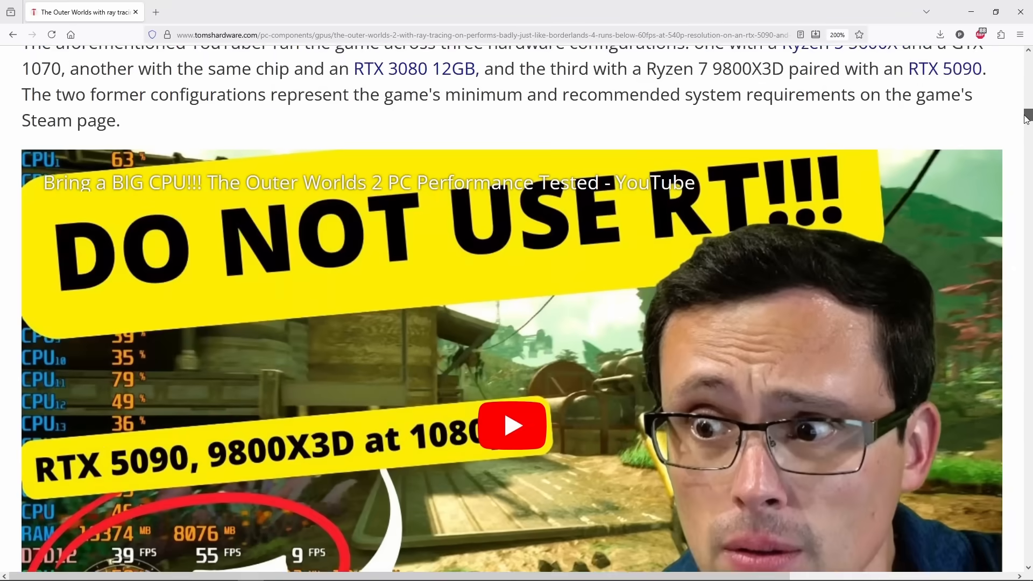
left_click(511, 425)
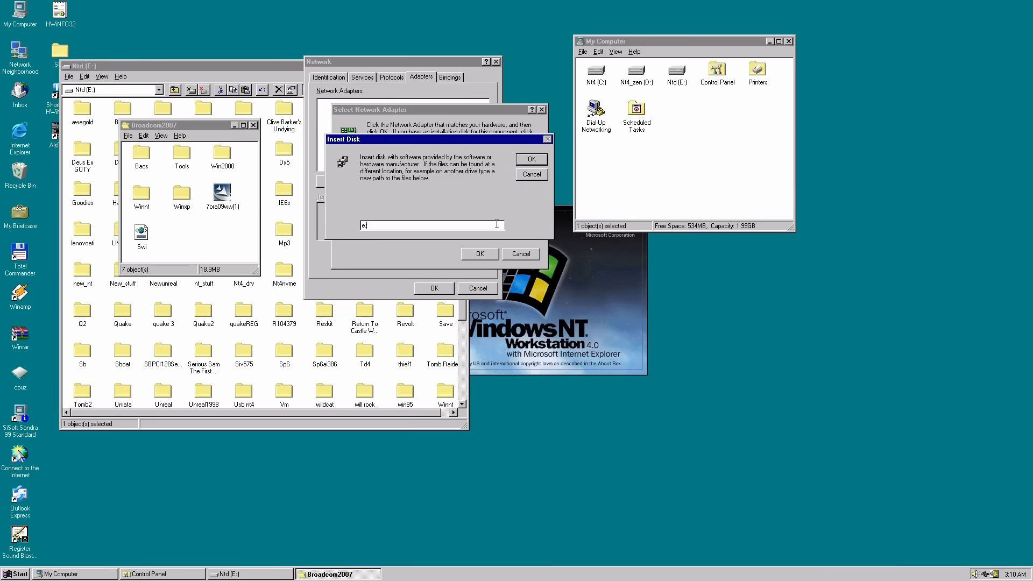
Step: Point Insert Disk at e:\broadcom2007\winnt and install the Gigabit Ethernet Controller driver
type("\\broadco")
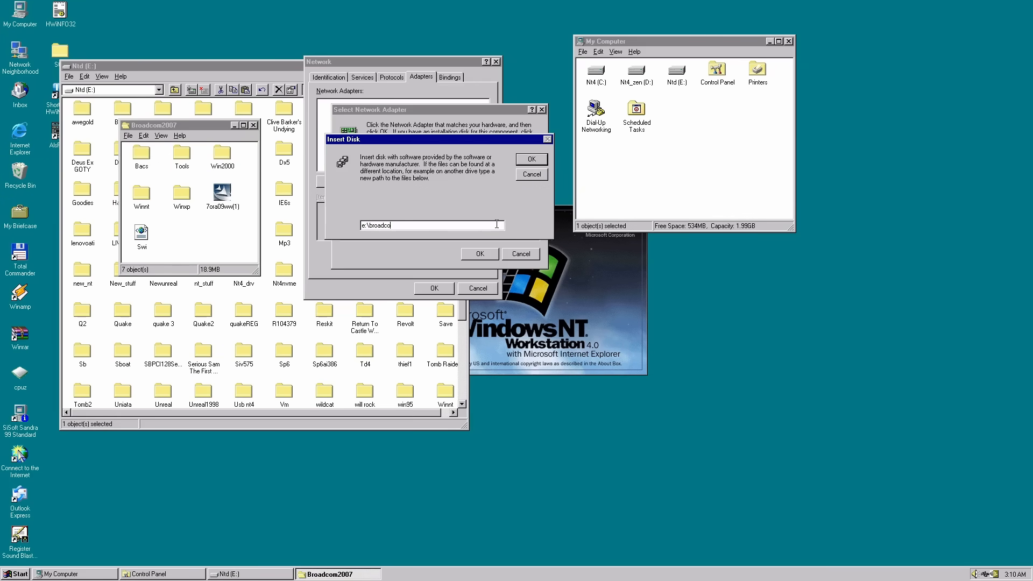
type("m2007\\winnt")
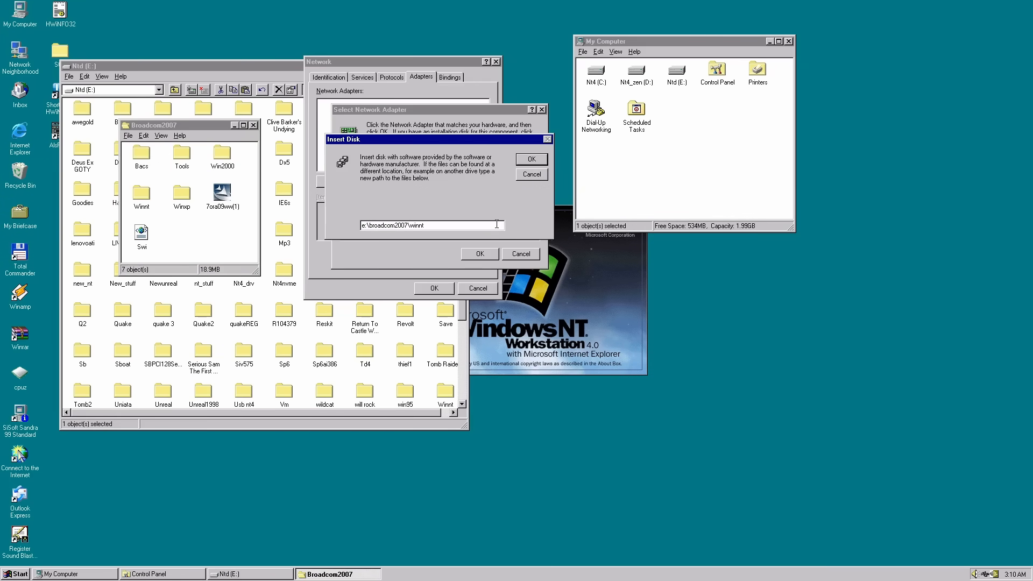
left_click(531, 159)
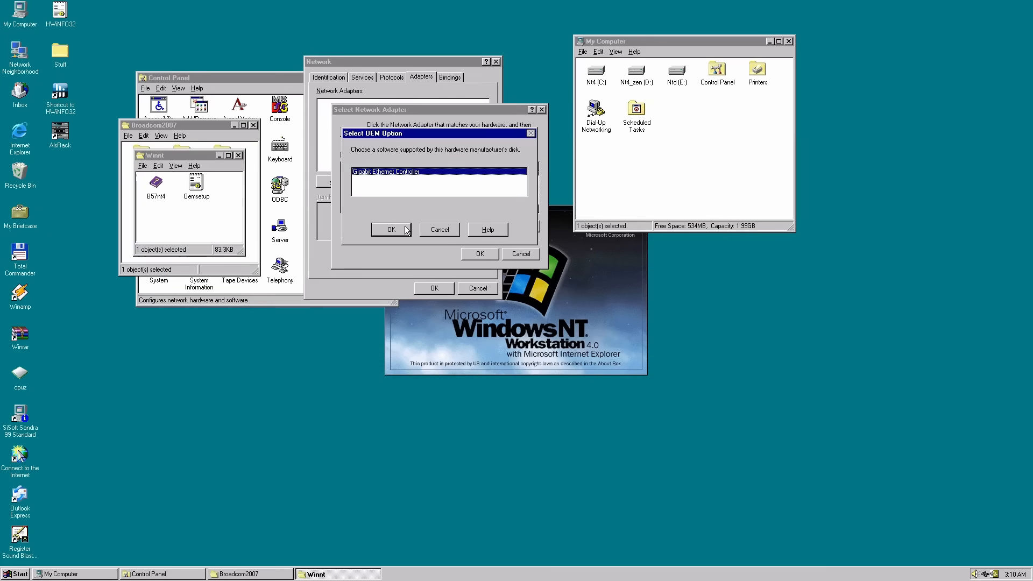
left_click(390, 229)
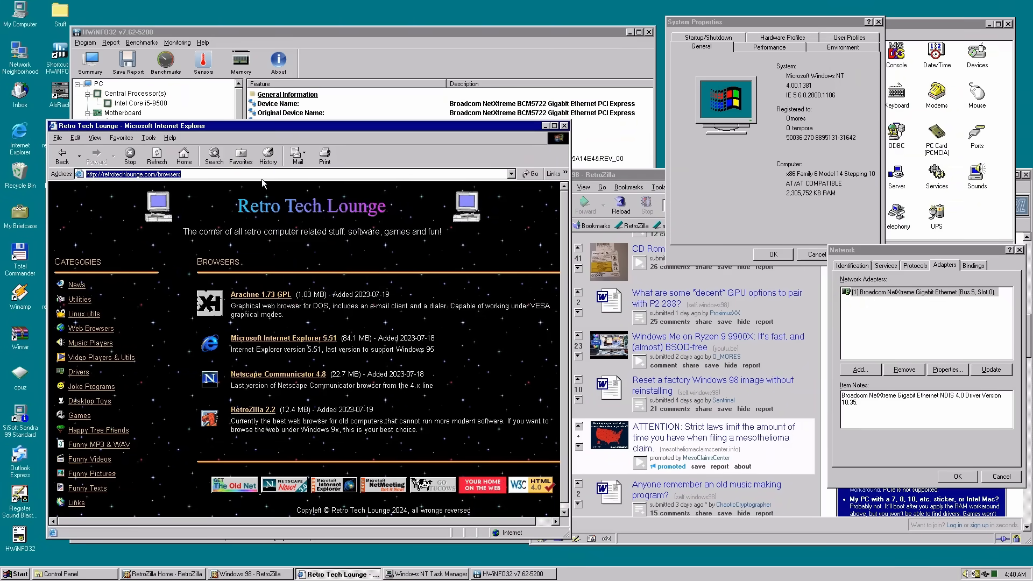
Step: Navigate to oldversion.com and search the site for 'crystal disk mark'
type("oldversion.com/")
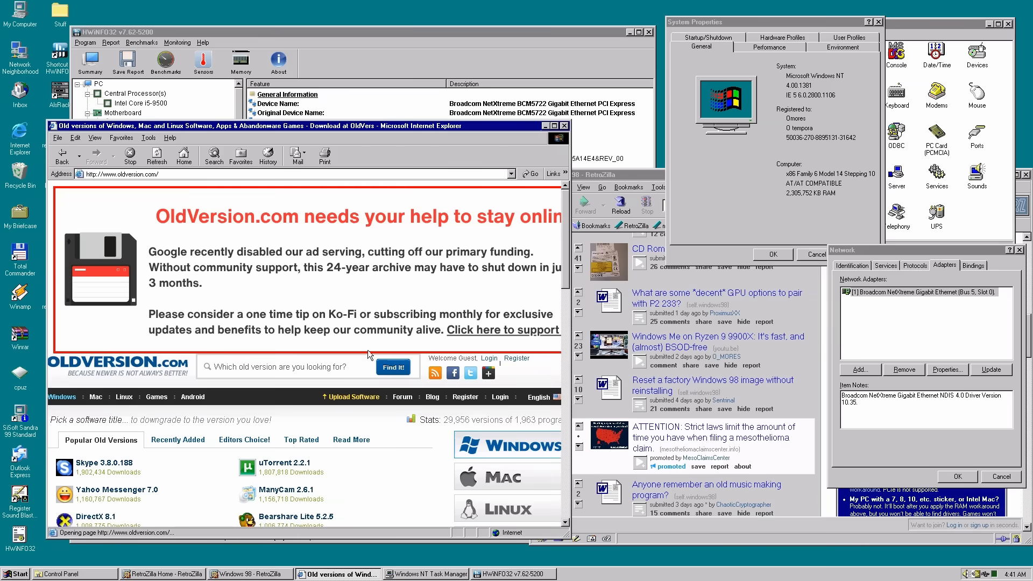
type("crystal disk ma")
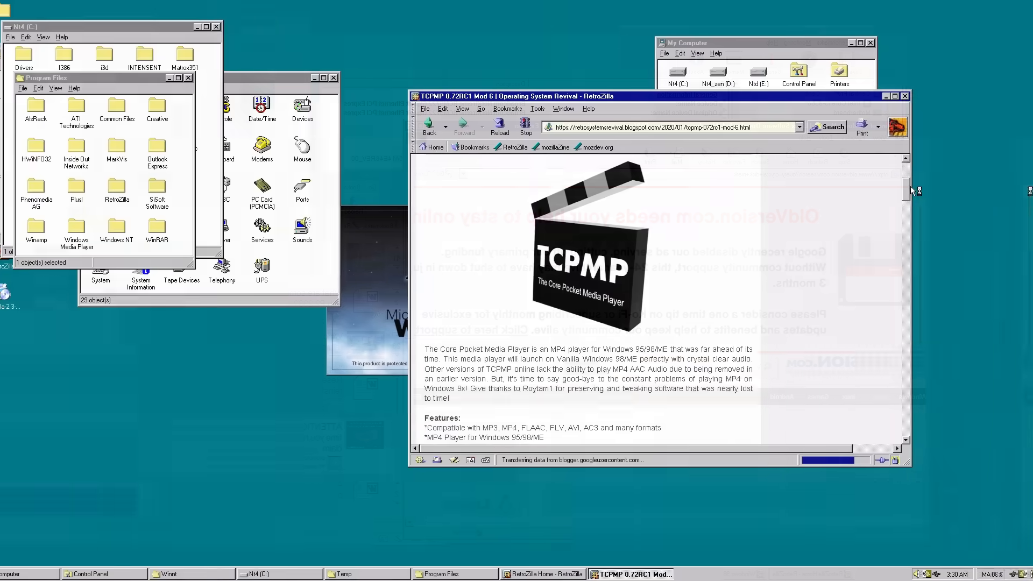
Step: Scroll the TCPMP Mod 6 page to its Windows NT 4.0 instructions and download link
scroll("down", 3)
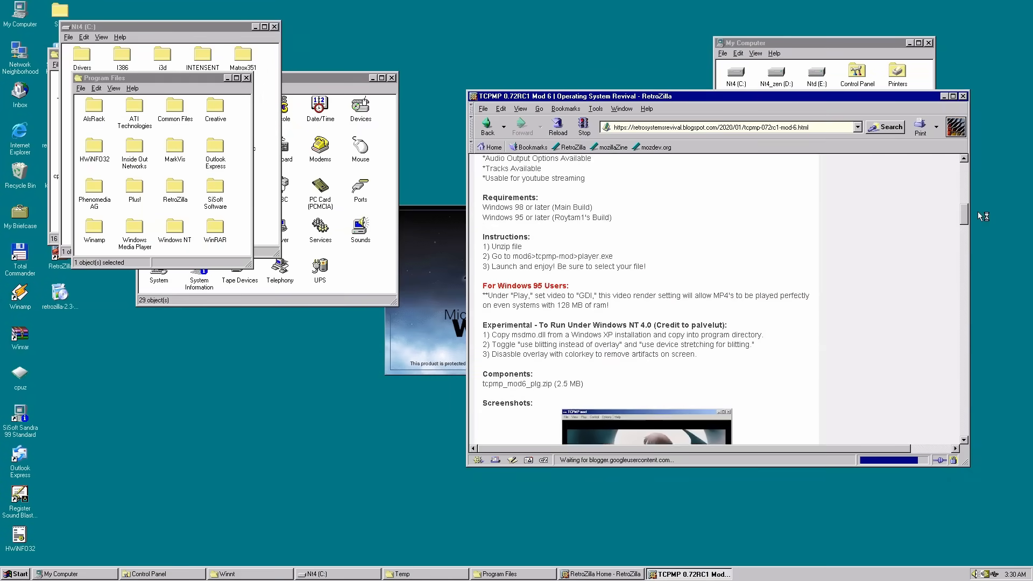
scroll("down", 3)
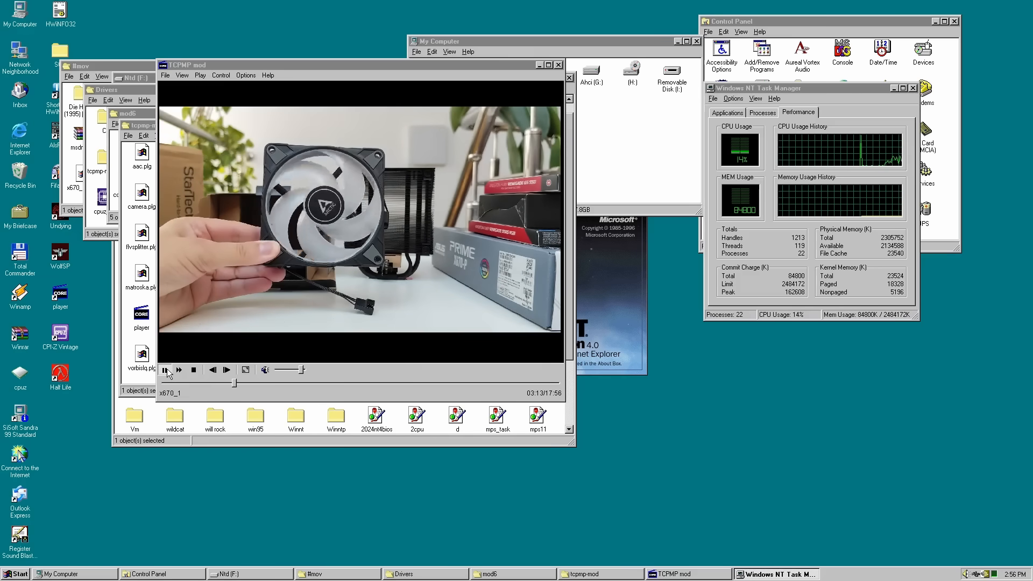
Step: Start playback of the cooling fan video clip in TCPMP
left_click(166, 75)
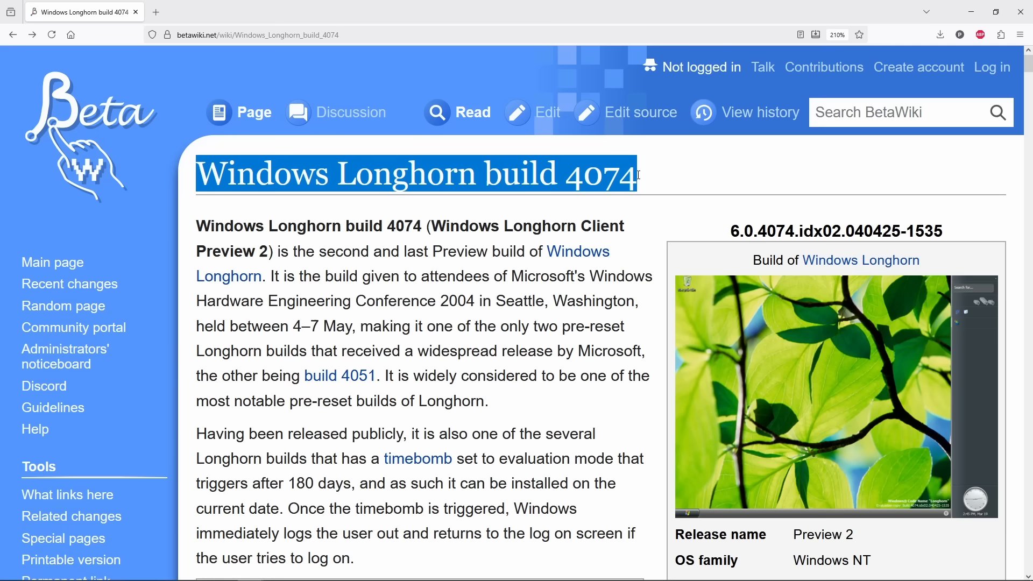
Step: Scroll the Longhorn build 4074 article to its details box and contents list
scroll("down", 3)
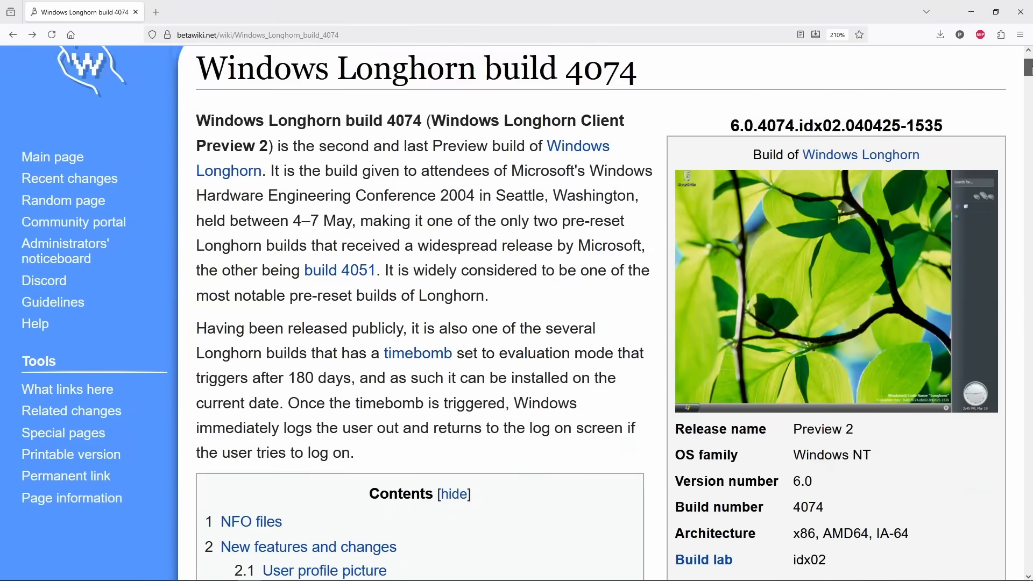